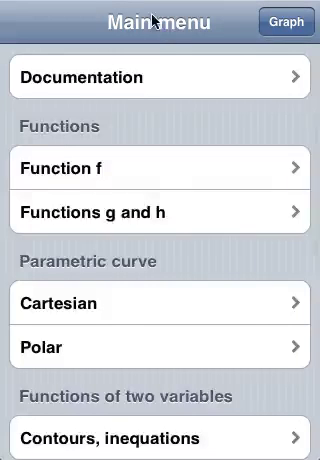
- Scroll the Main menu down to the x'=f(t,x,y), y'=g(t,x,y) system entry
{"action": "scroll", "scroll_direction": "down", "scroll_amount": 3}
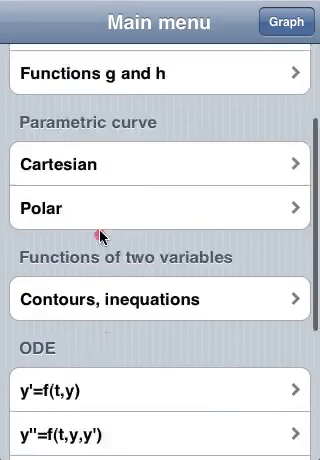
{"action": "scroll", "scroll_direction": "down", "scroll_amount": 3}
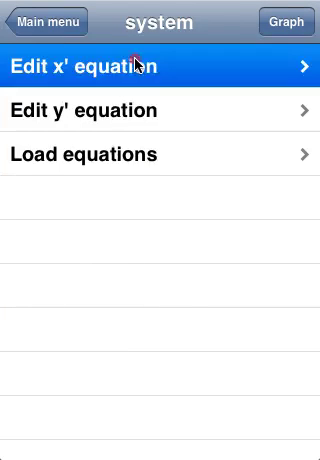
- Edit the x' equation to read x' = x - xy
{"action": "left_click", "coordinate": [160, 67]}
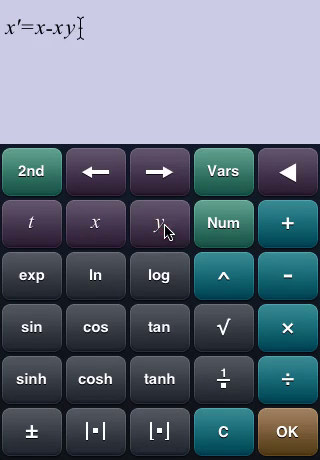
{"action": "mouse_move", "coordinate": [192, 372]}
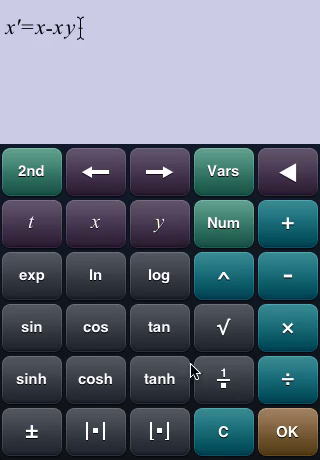
{"action": "mouse_move", "coordinate": [295, 430]}
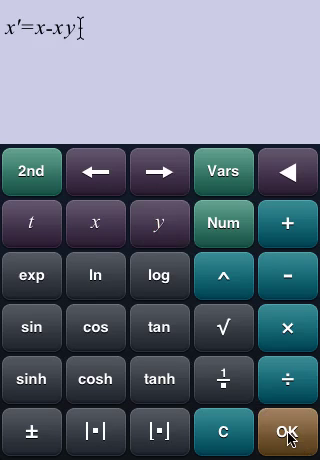
- Confirm x' = x - xy, then enter and confirm y' = xy - y
{"action": "left_click", "coordinate": [292, 433]}
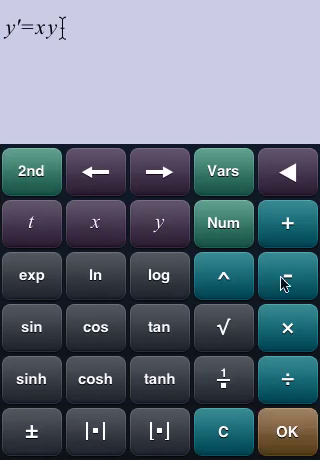
{"action": "left_click", "coordinate": [287, 276]}
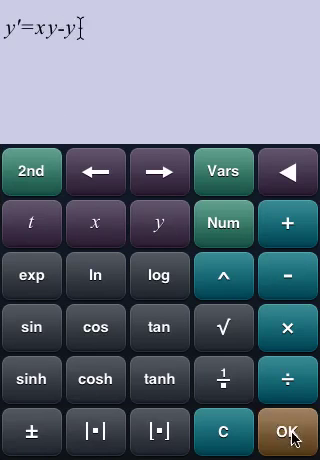
{"action": "left_click", "coordinate": [293, 431]}
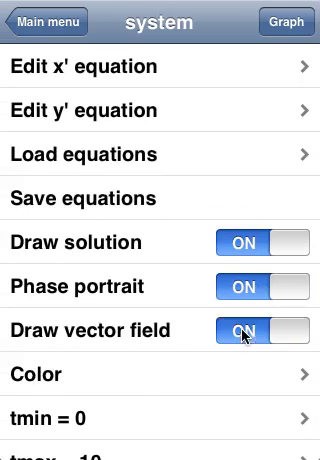
{"action": "scroll", "scroll_direction": "down", "scroll_amount": 3}
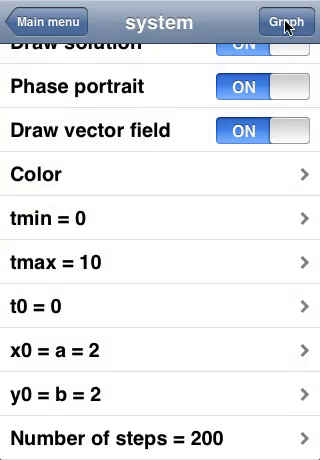
{"action": "left_click", "coordinate": [283, 18]}
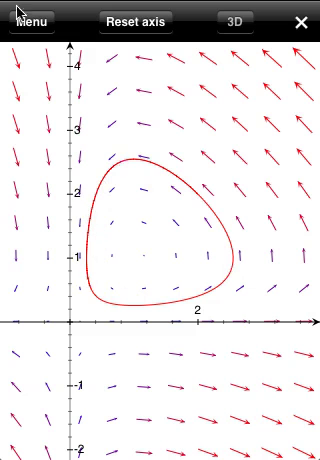
- Leave the red orbit phase portrait and return to system settings
{"action": "left_click", "coordinate": [33, 22]}
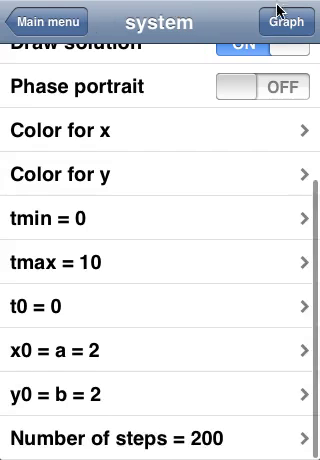
- Graph x and y as separate curves against time
{"action": "left_click", "coordinate": [292, 18]}
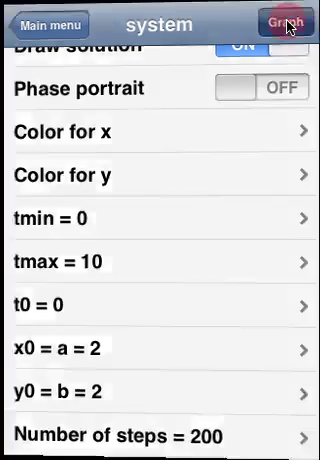
{"action": "left_click", "coordinate": [289, 20]}
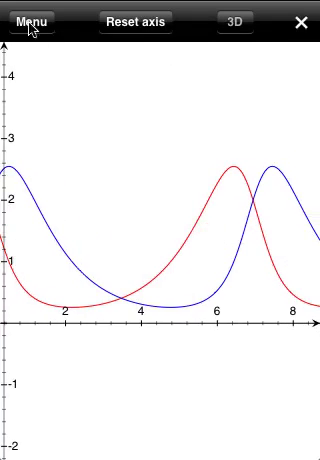
- Return from the x(t), y(t) graph to the menus
{"action": "left_click", "coordinate": [33, 20]}
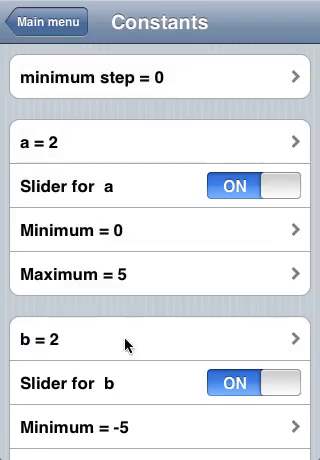
- Enable sliders for a and b with range 0 to 5 and show them on the graph
{"action": "scroll", "scroll_direction": "down", "scroll_amount": 3}
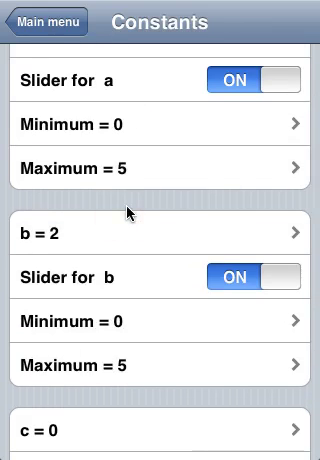
{"action": "left_click", "coordinate": [47, 22]}
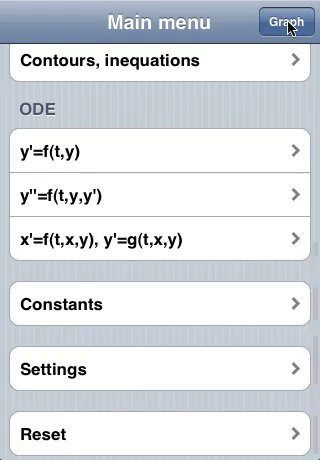
{"action": "left_click", "coordinate": [289, 21]}
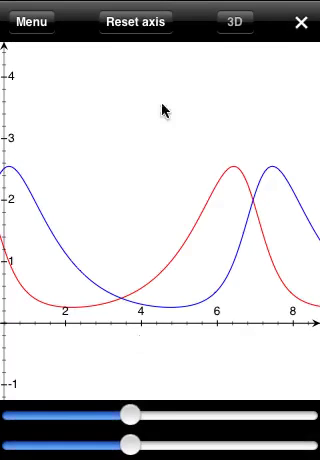